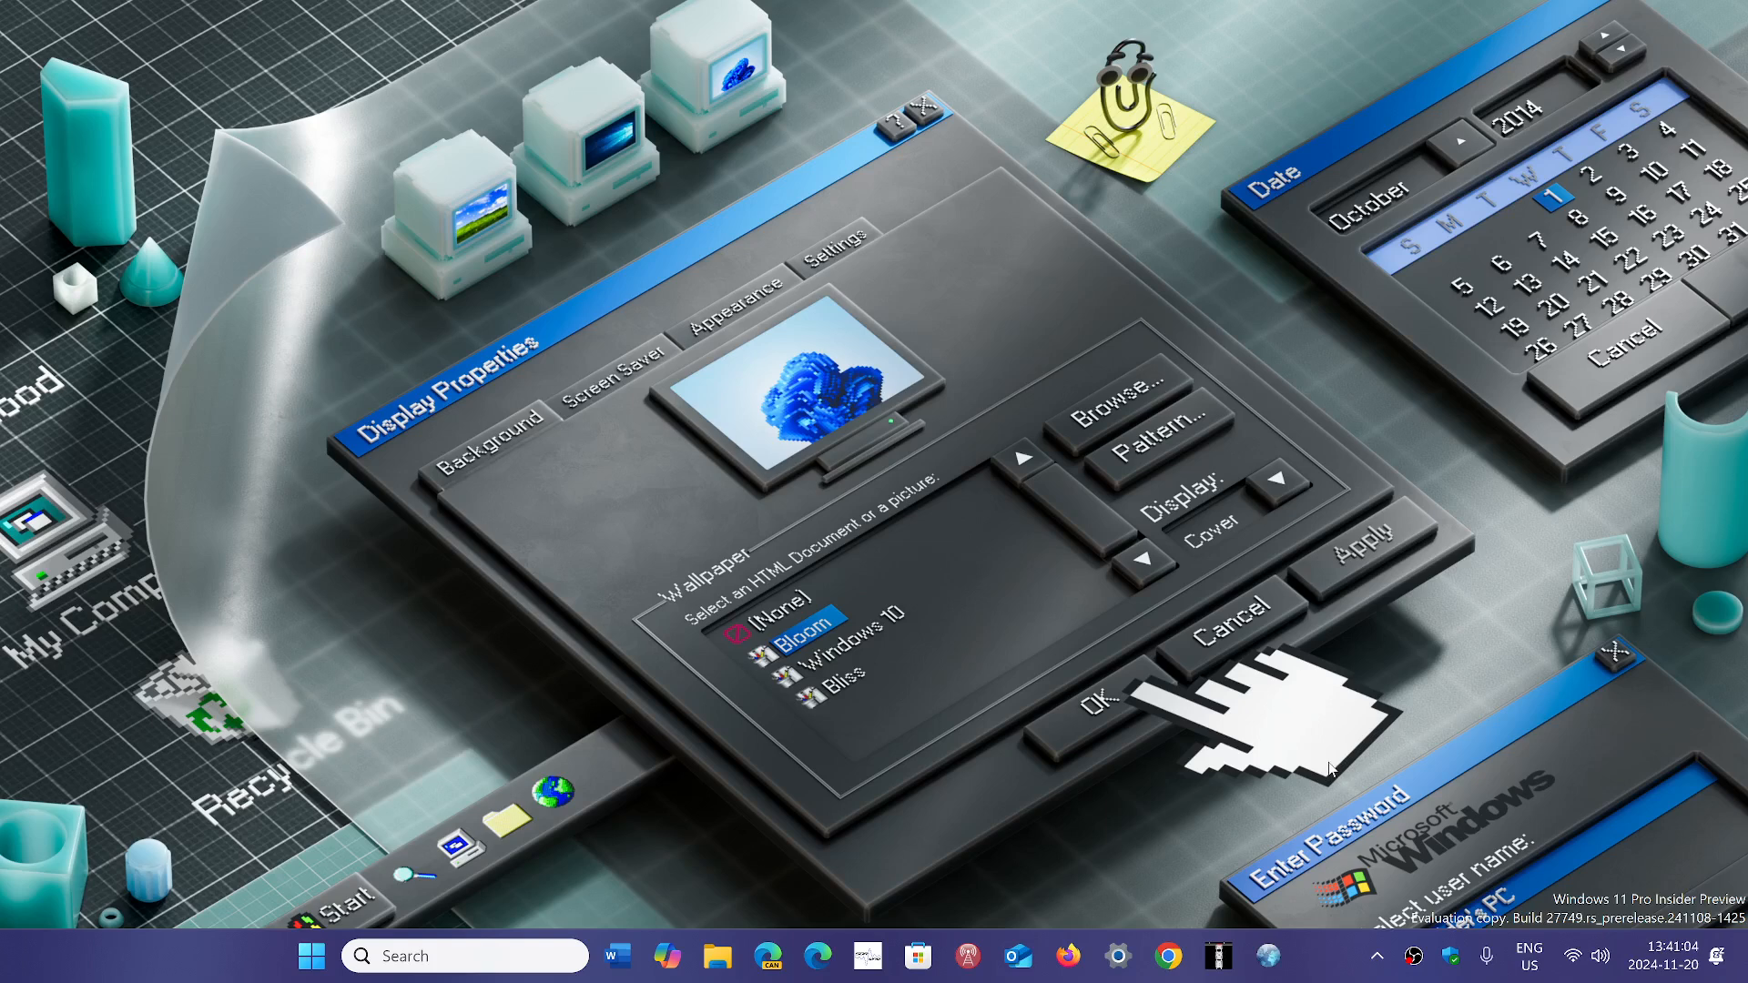
{"action": "mouse_move", "coordinate": [1082, 875]}
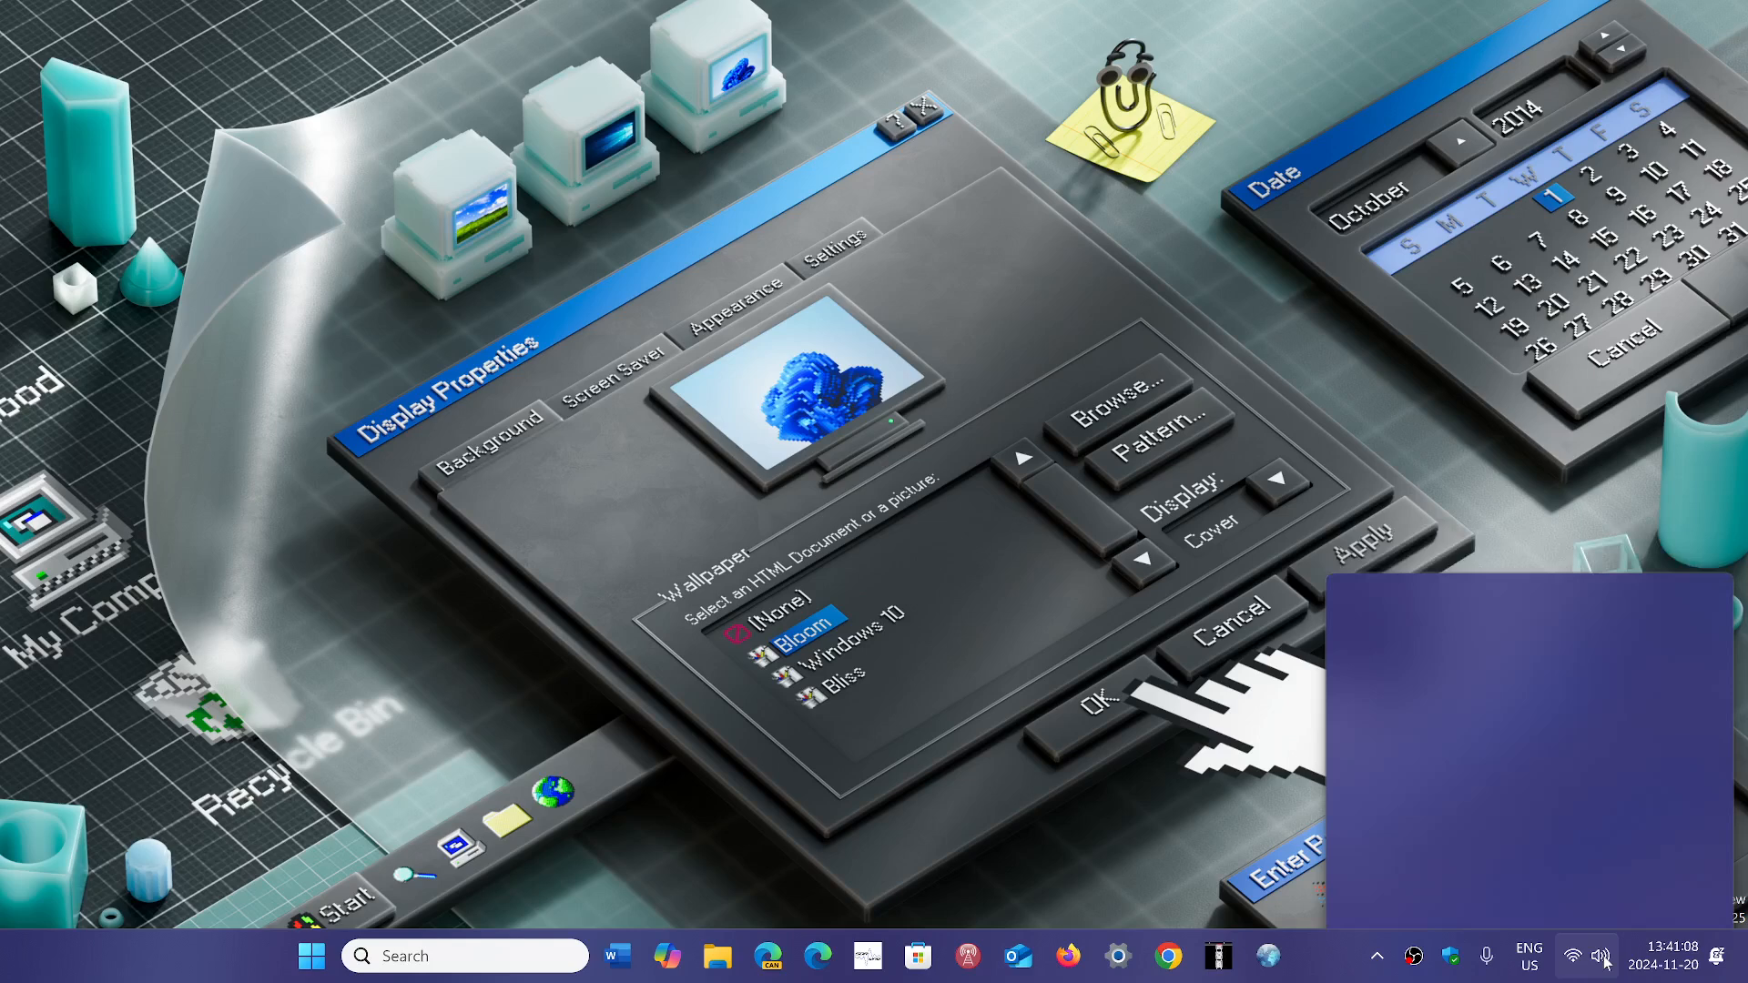
{"action": "left_click", "coordinate": [1574, 956]}
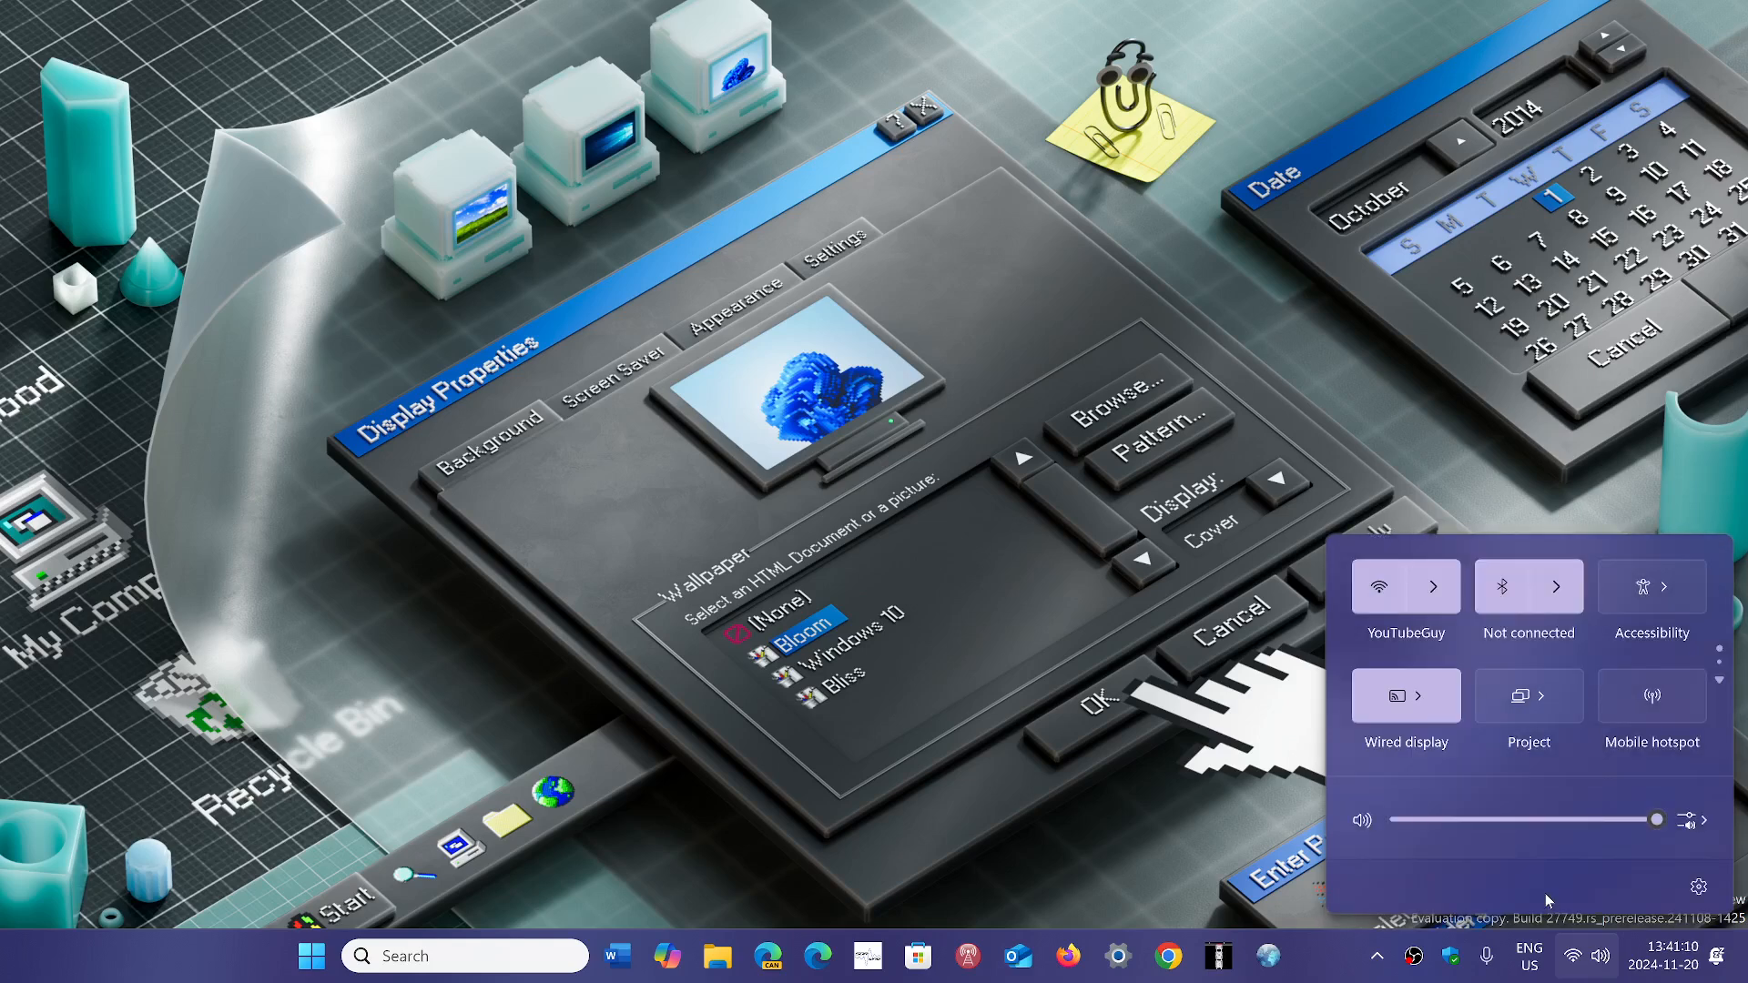
{"action": "mouse_move", "coordinate": [1548, 899]}
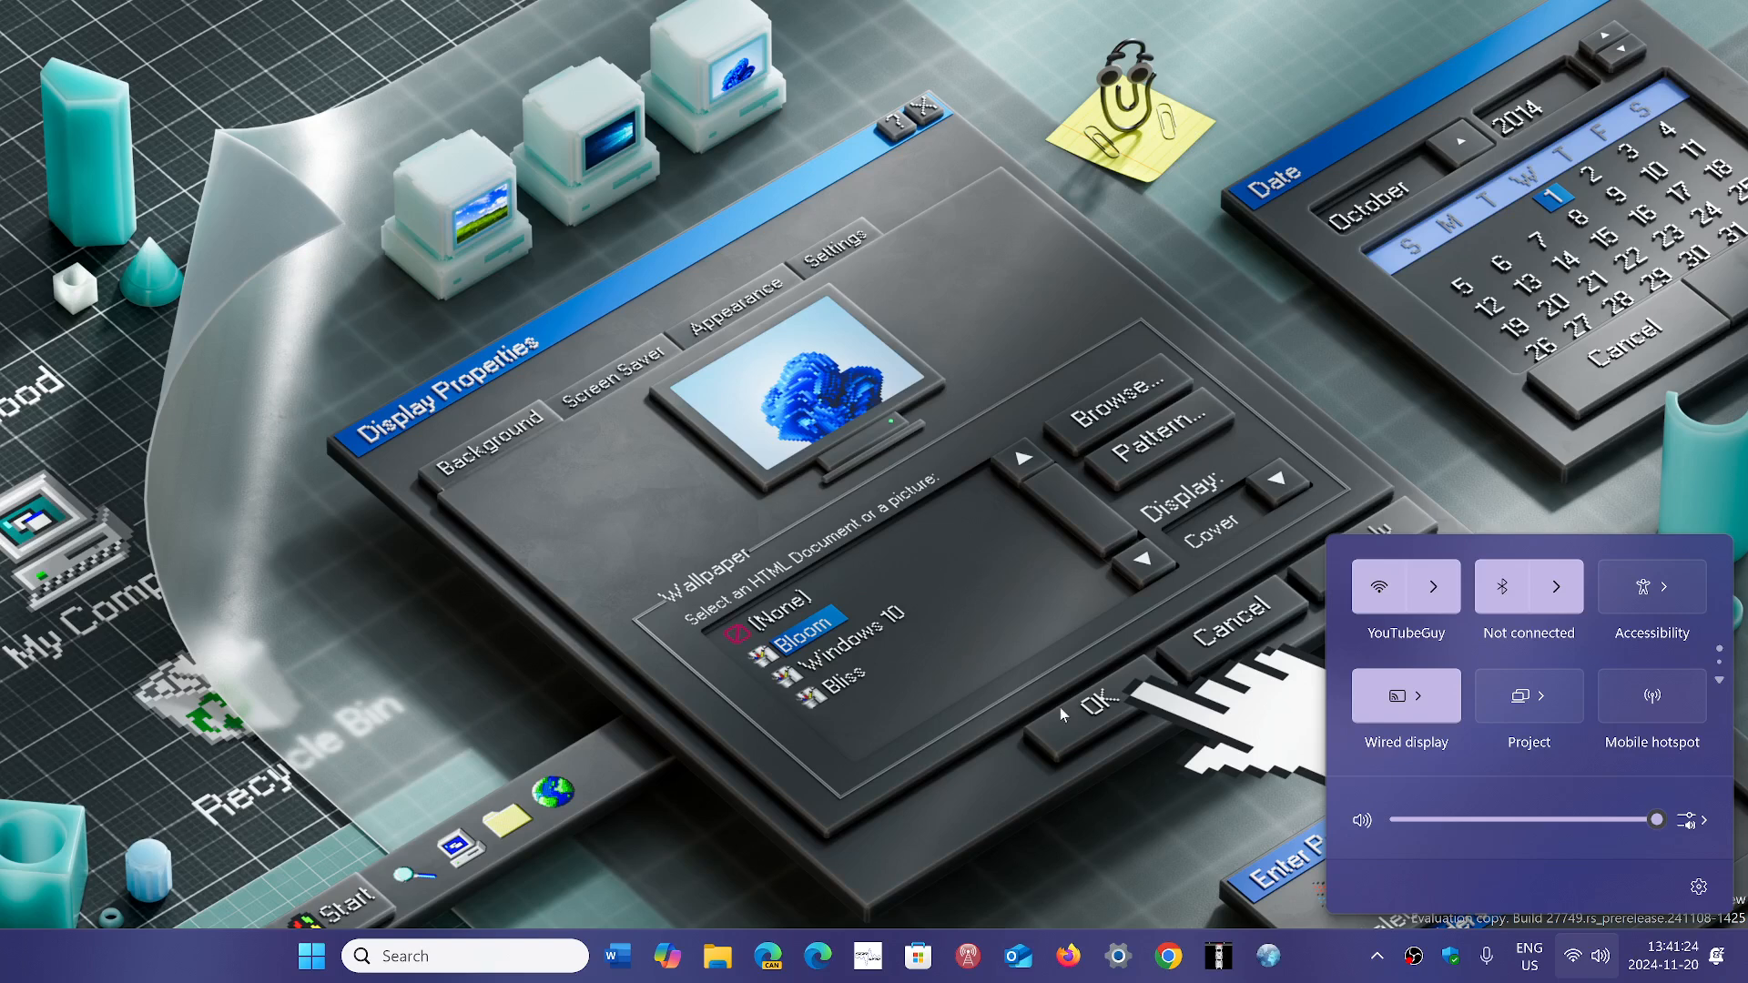
{"action": "mouse_move", "coordinate": [955, 767]}
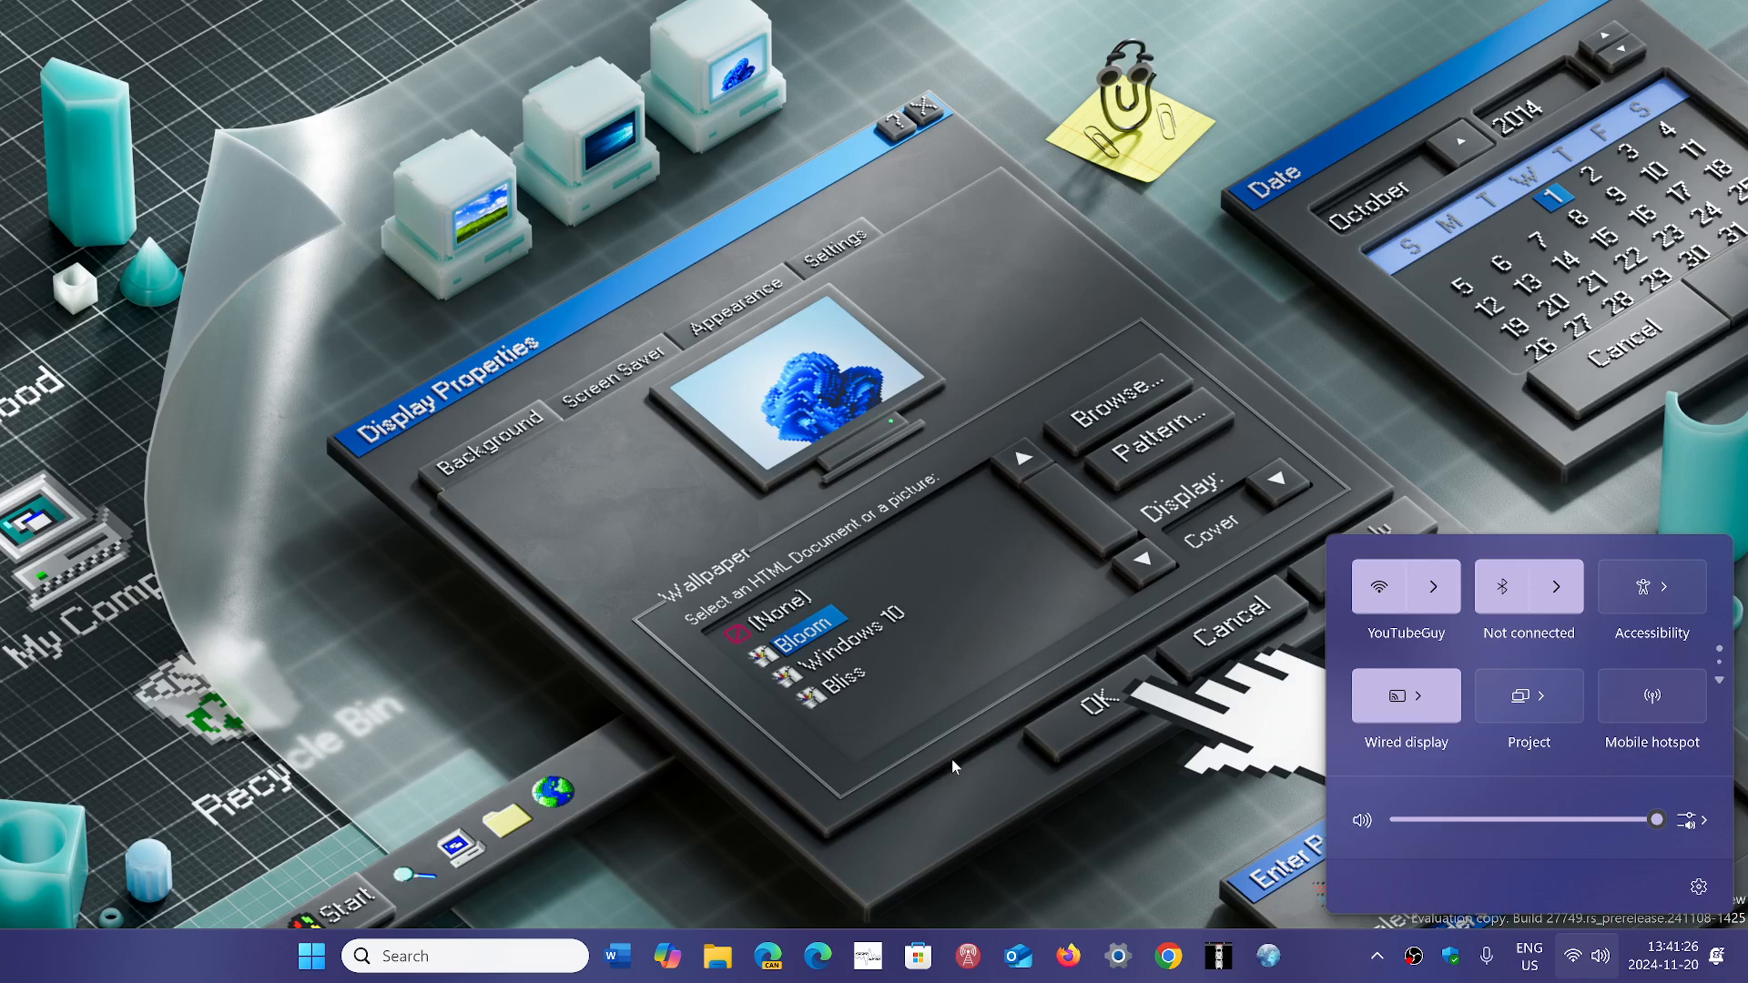
{"action": "mouse_move", "coordinate": [1016, 800]}
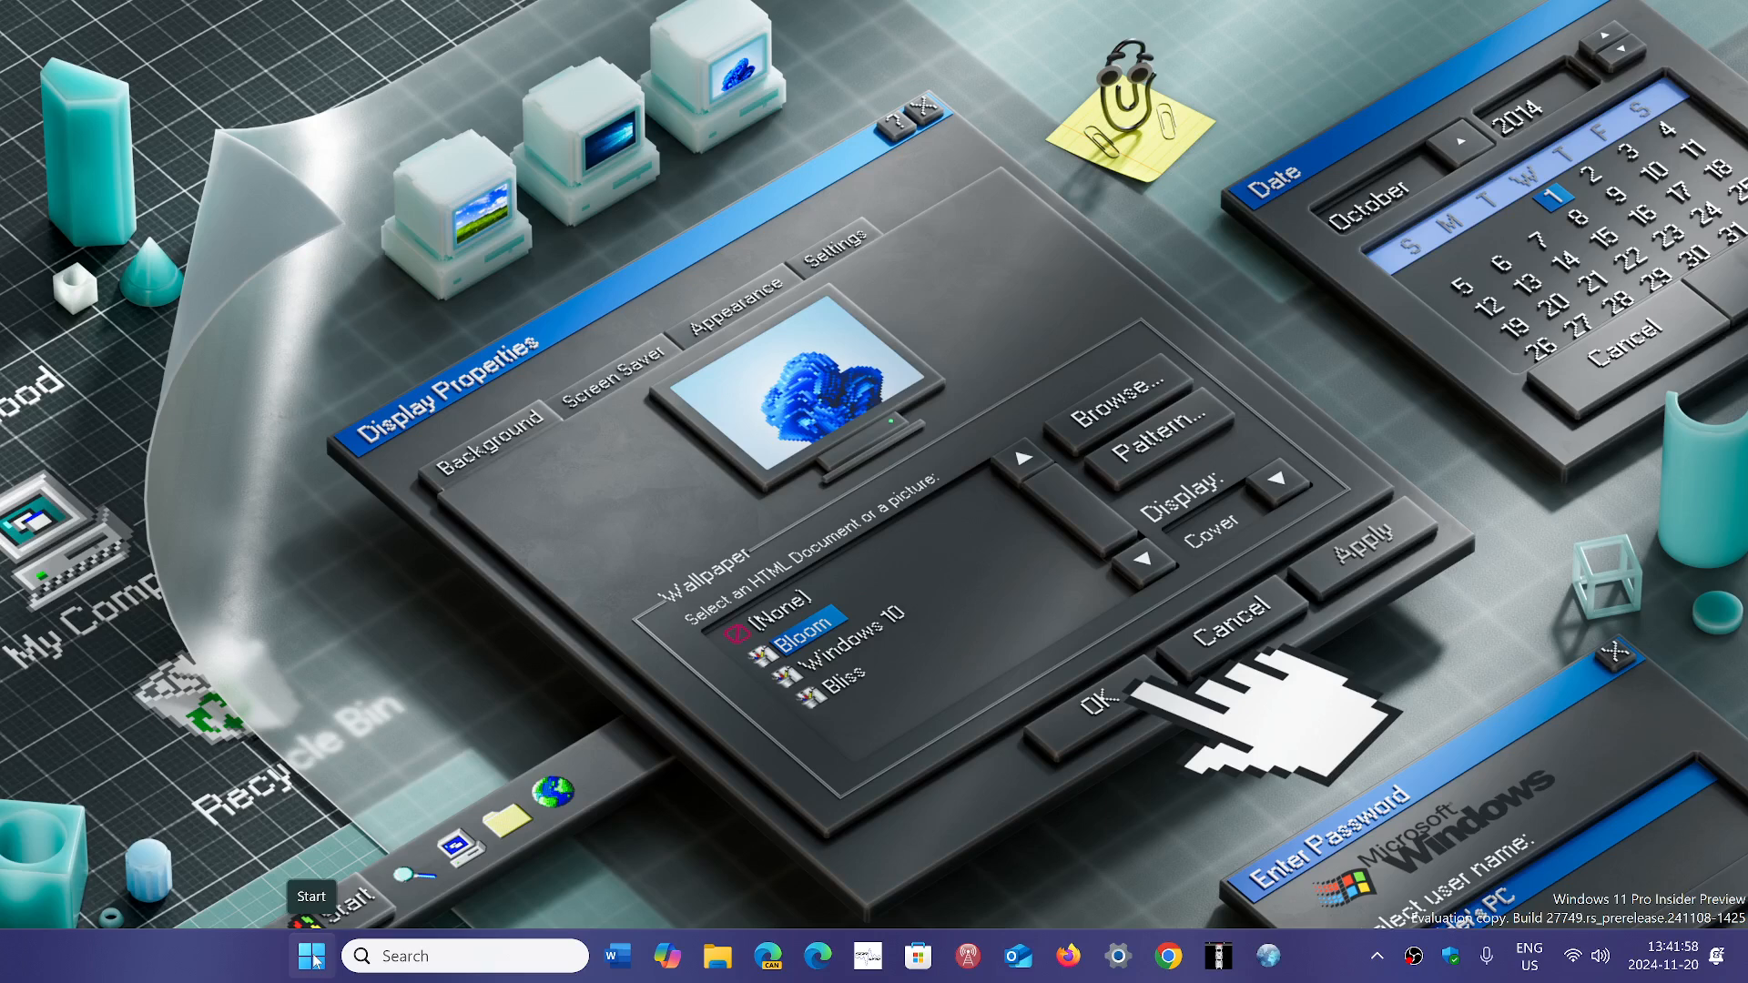
Step: Open the Start menu to view pinned apps and the empty Recommended area
{"action": "left_click", "coordinate": [312, 956]}
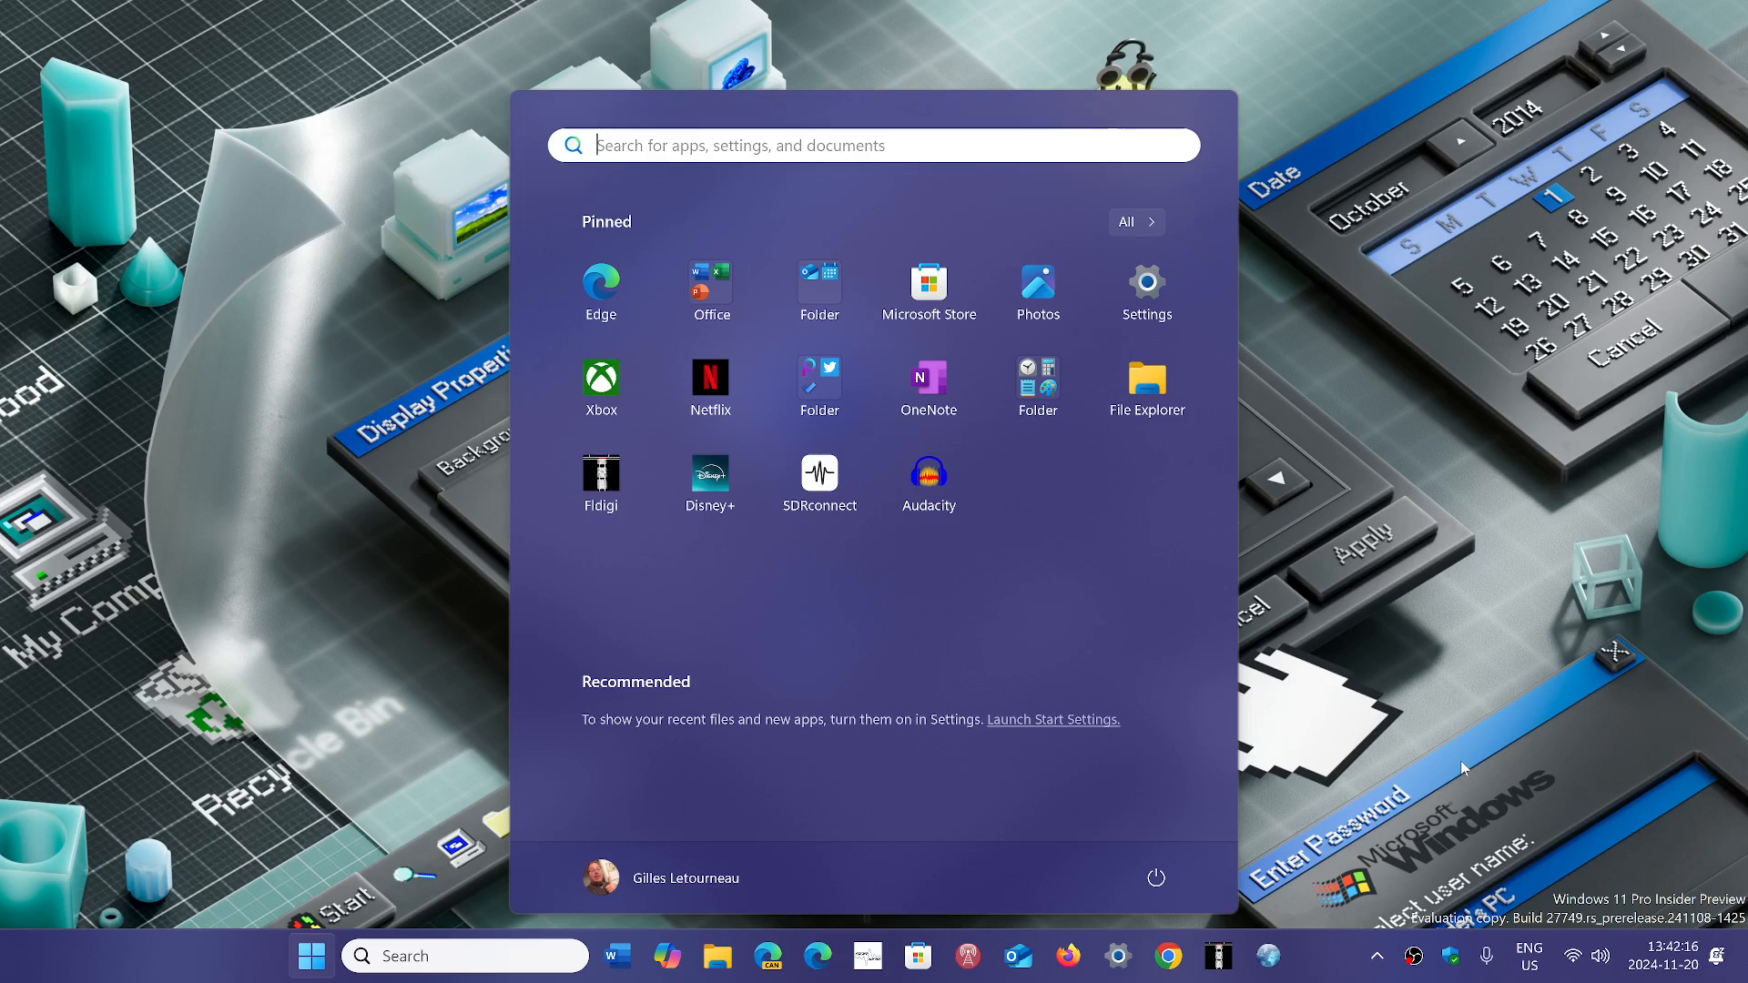
{"action": "mouse_move", "coordinate": [1561, 766]}
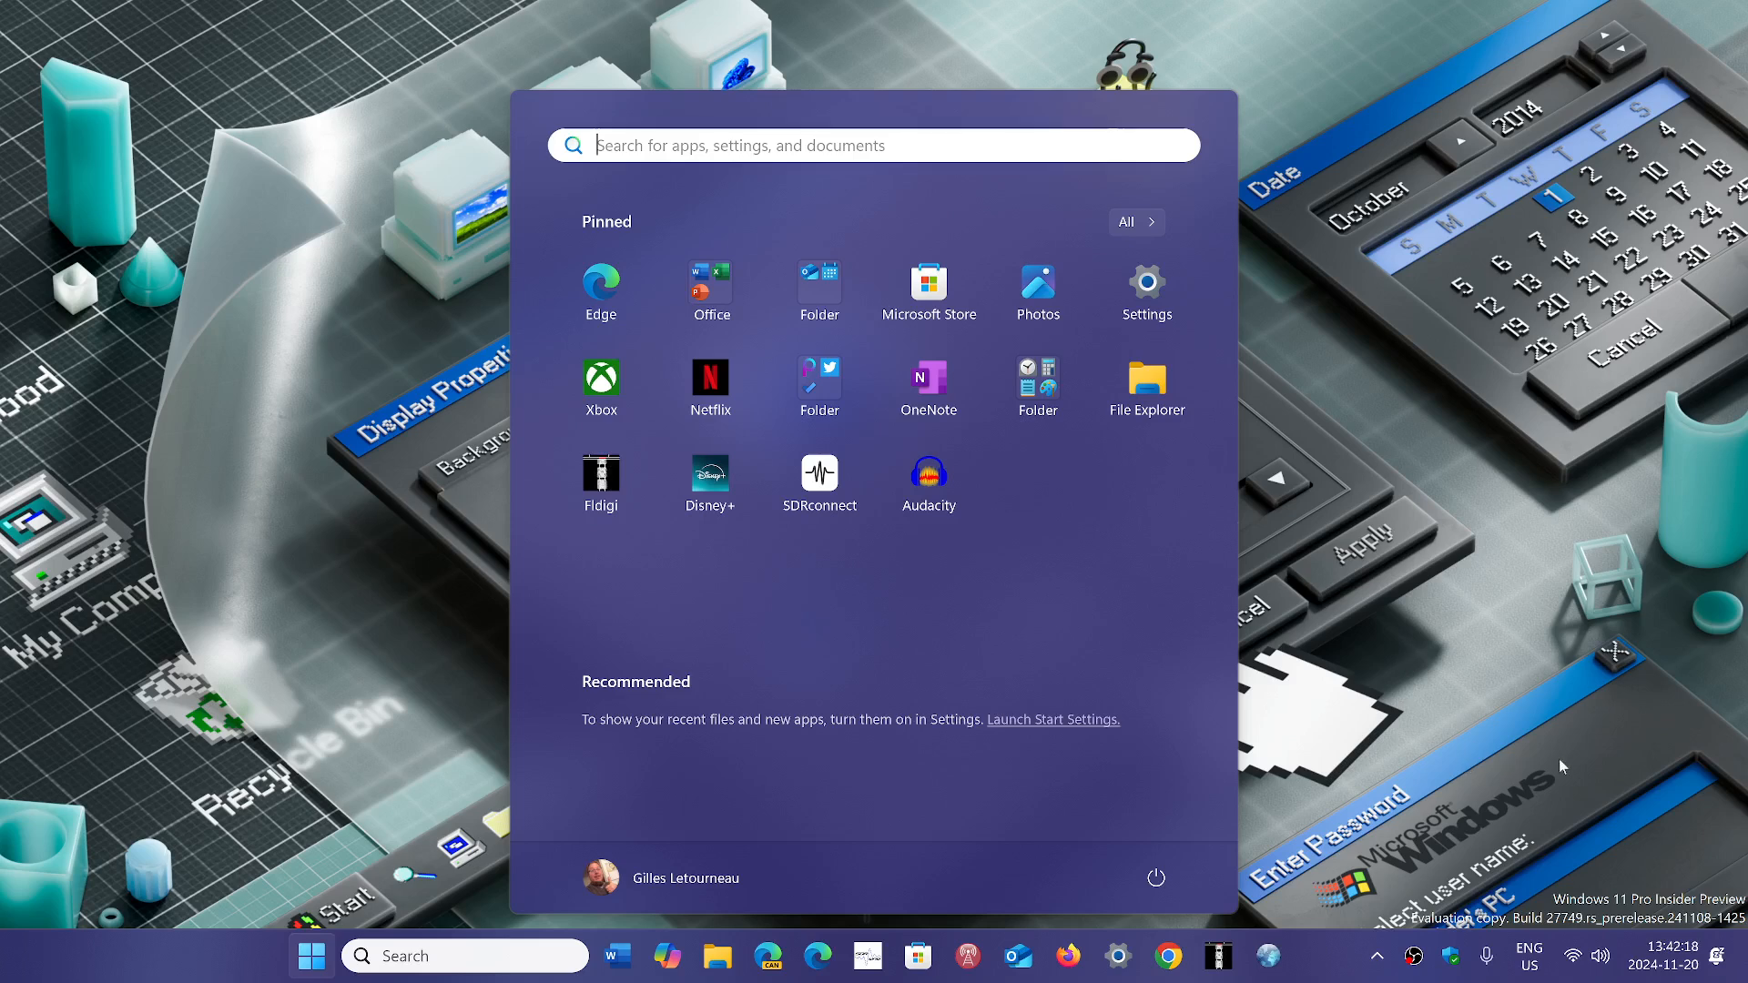
{"action": "mouse_move", "coordinate": [384, 929]}
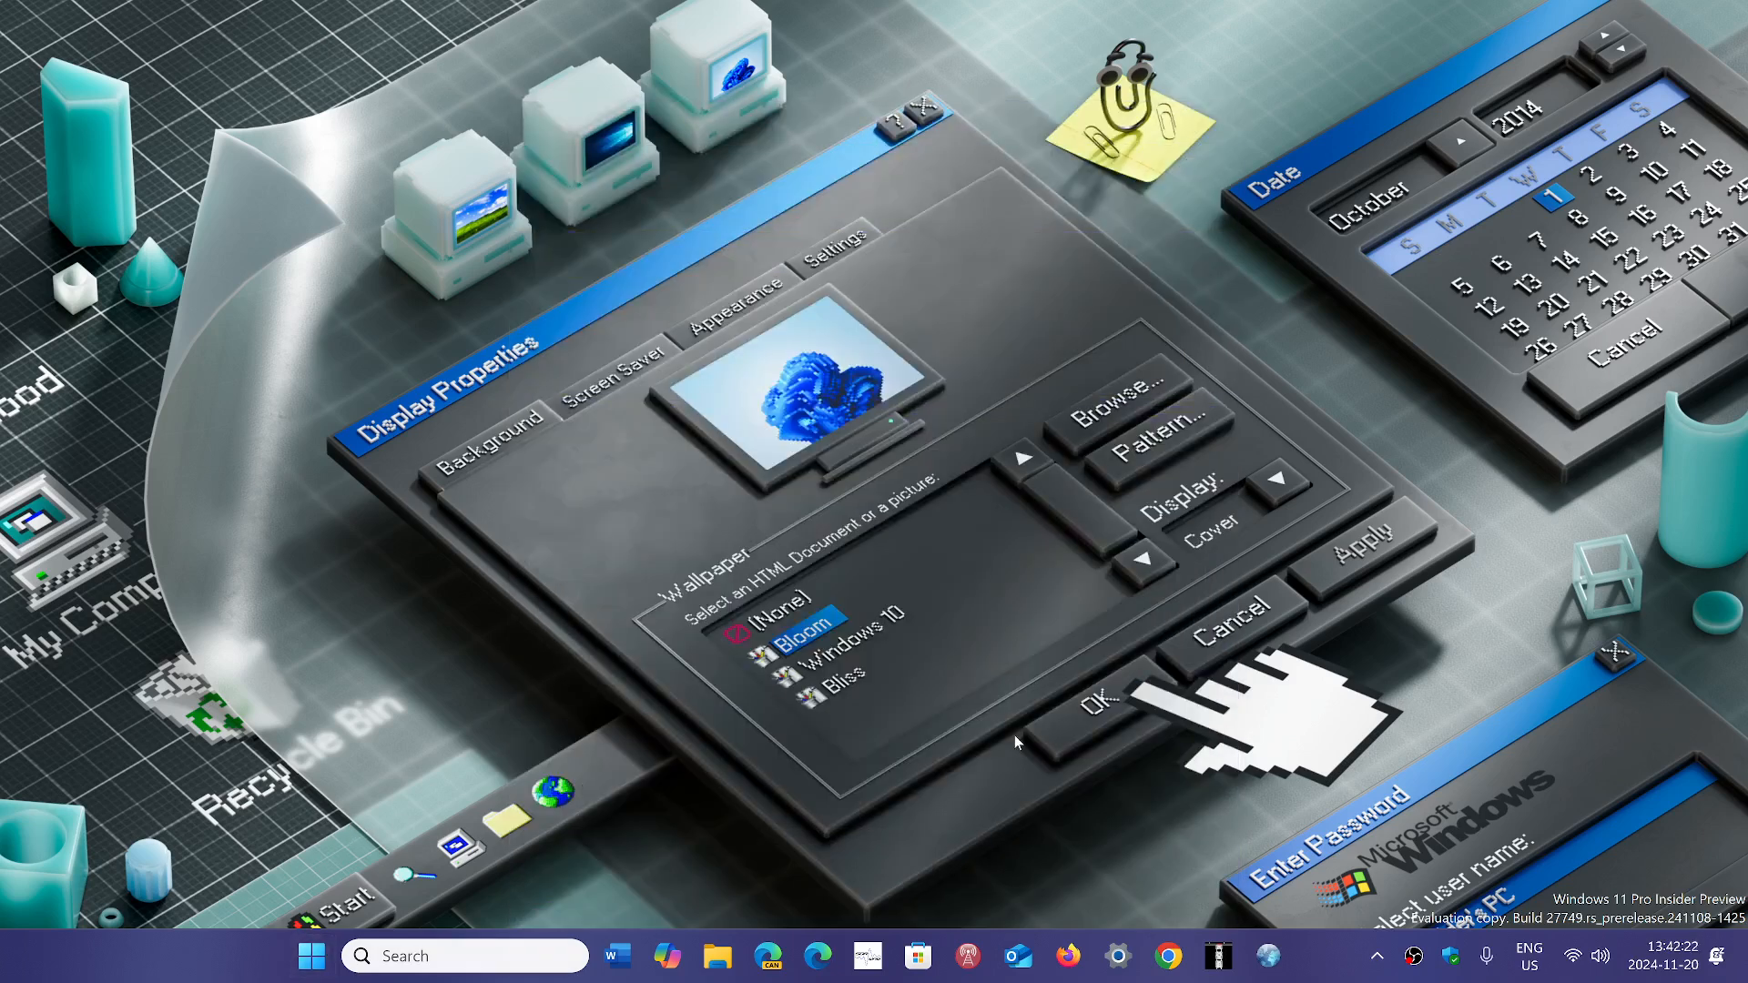
{"action": "mouse_move", "coordinate": [1034, 851]}
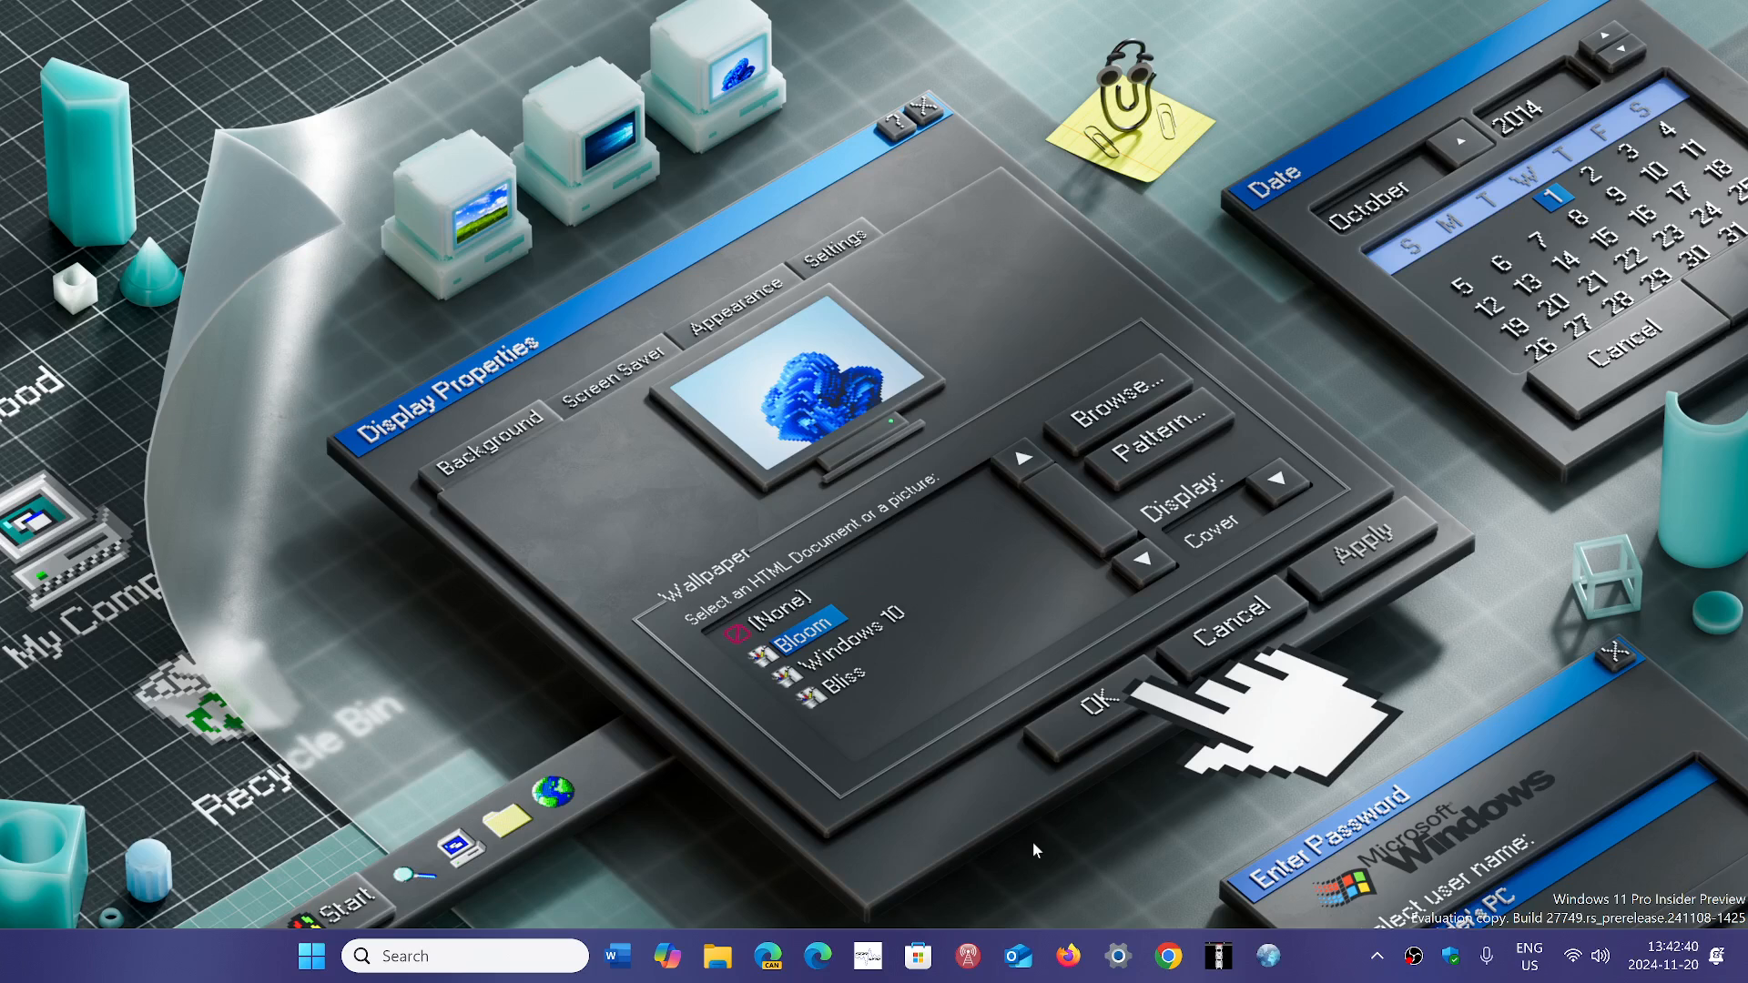
{"action": "mouse_move", "coordinate": [1316, 965]}
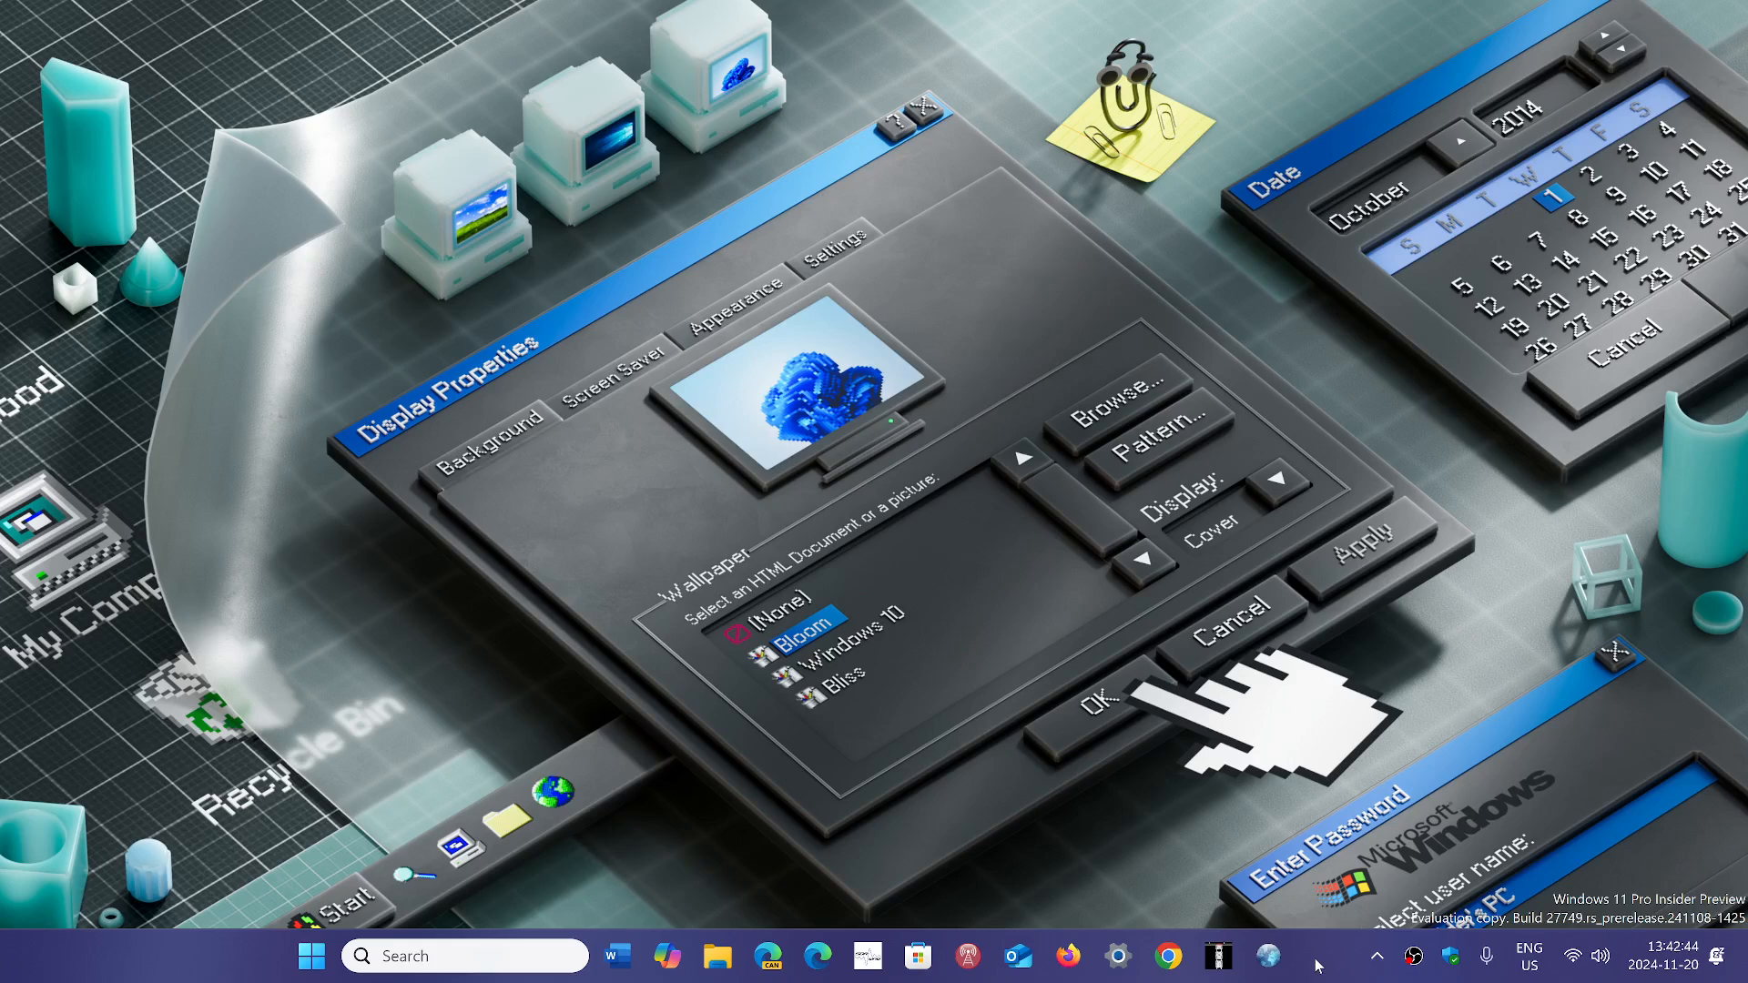